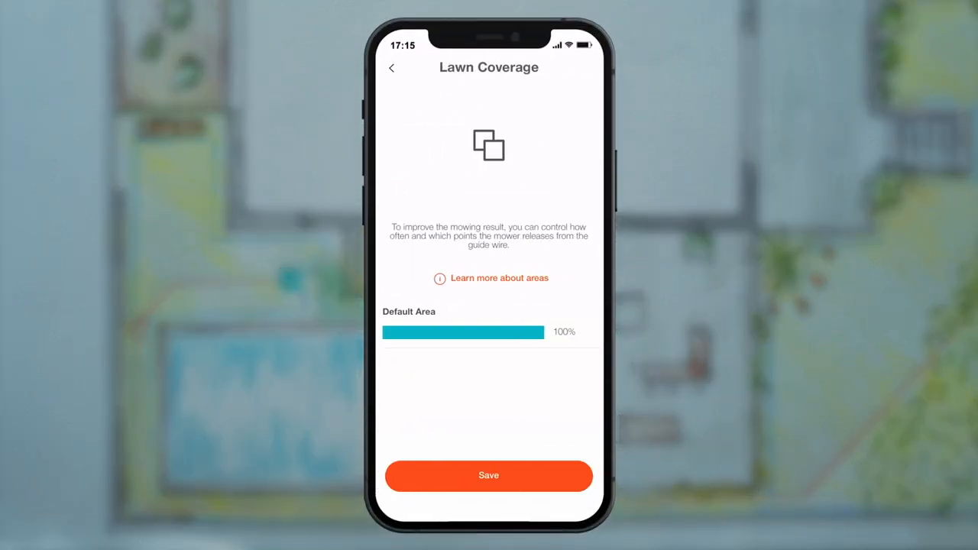
# Step: View the Areas and corridors explanation from the Lawn Coverage screen
pyautogui.click(491, 278)
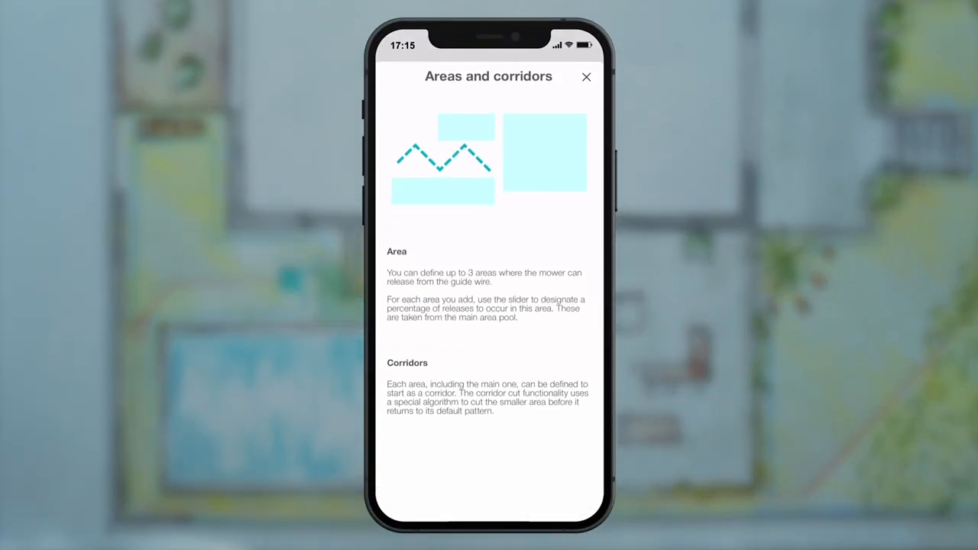